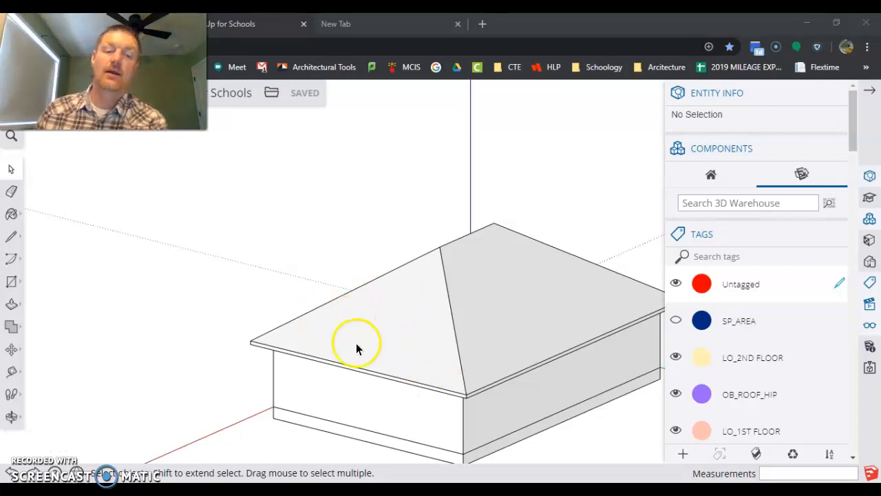
mouse_move(492, 306)
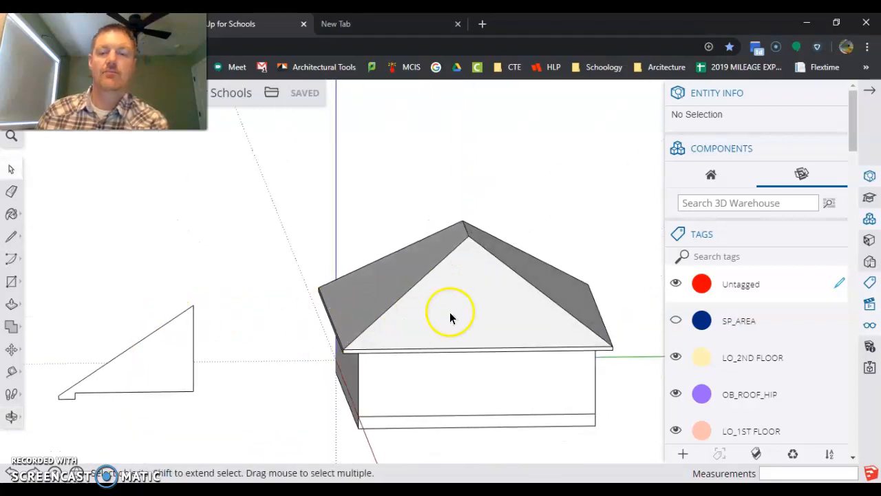
mouse_move(197, 389)
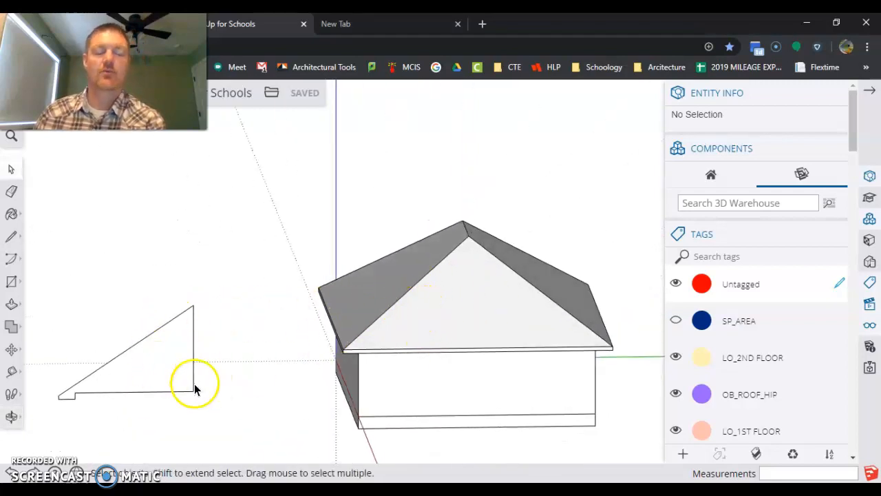
Step: Select the hip roof so Entity Info shows its OB_ROOF_HIP tag
click(434, 303)
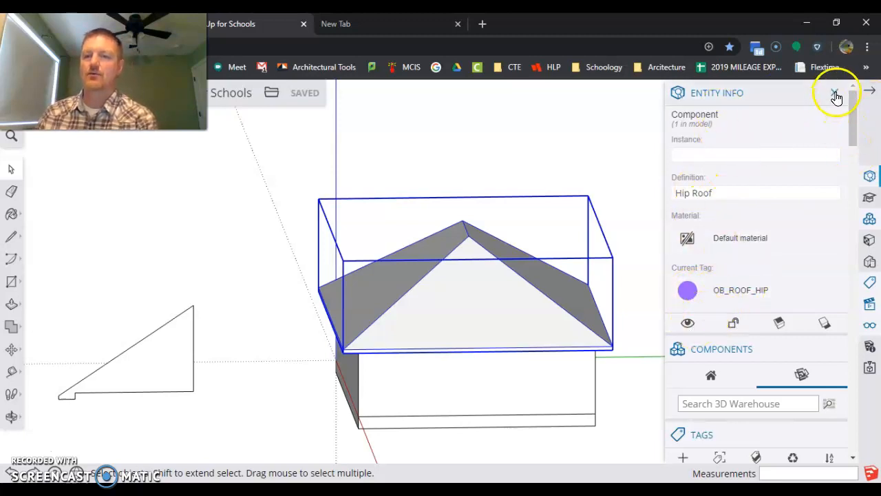
Step: Close the Entity Info panel before hiding the OB_ROOF_HIP tag
click(835, 92)
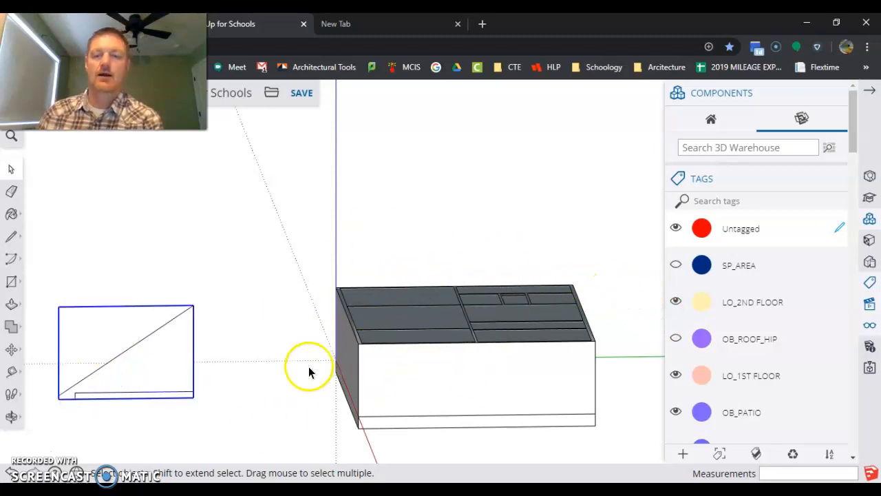
mouse_move(116, 404)
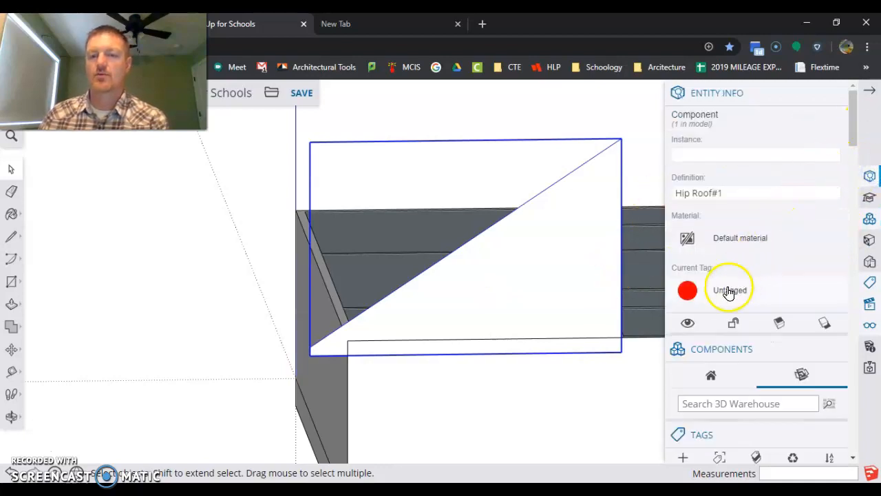
Step: Assign the triangular roof piece to the OB_ROOF_GABLE tag
click(729, 289)
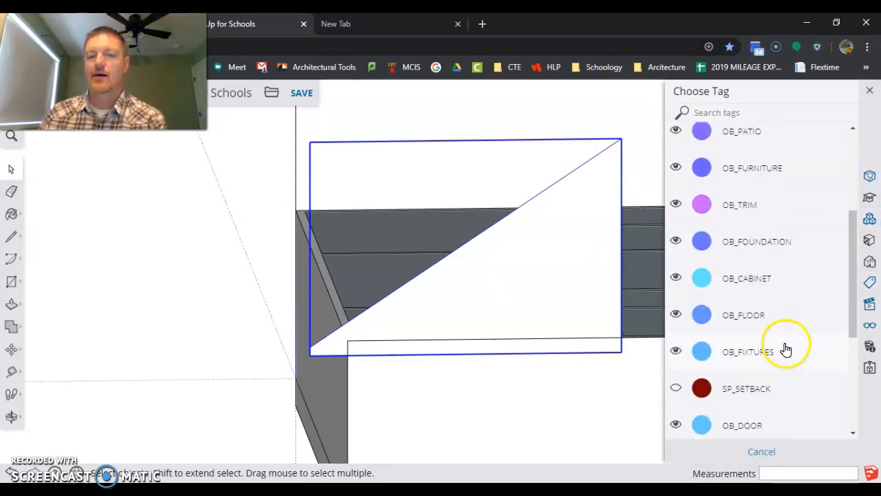
scroll(down, 3)
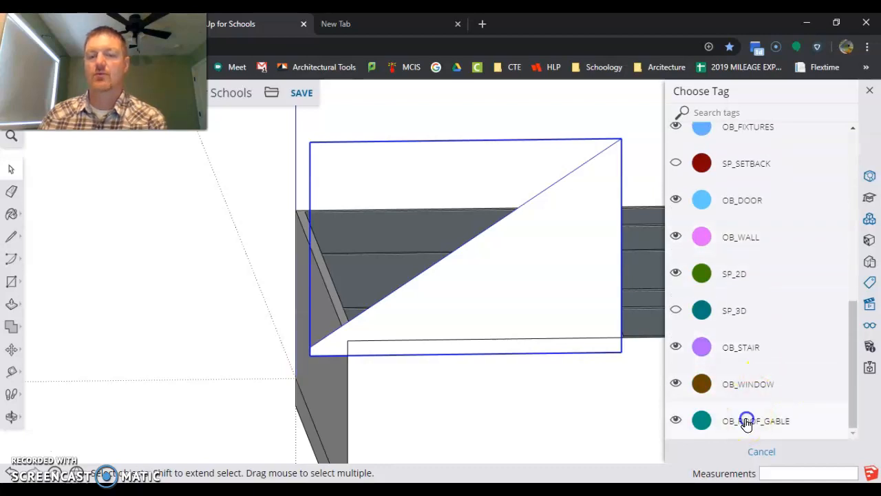
click(755, 421)
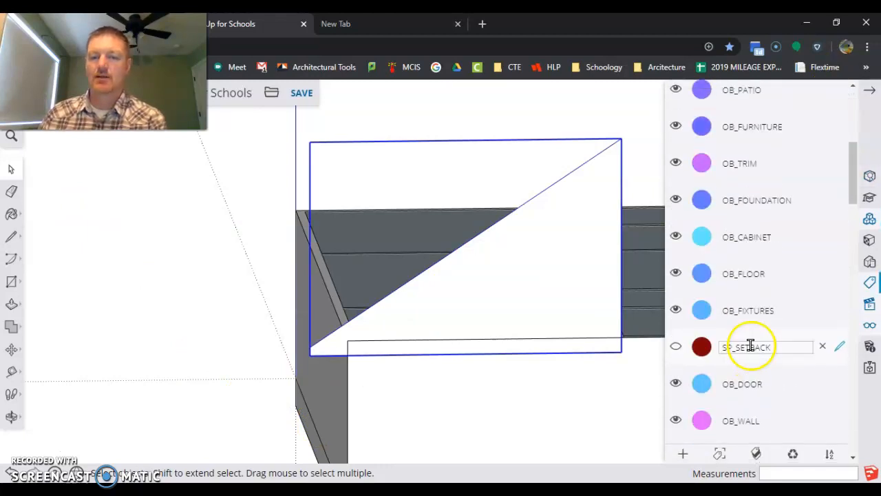
Step: Hide the OB_ROOF_GABLE tag, then show it again
scroll(down, 3)
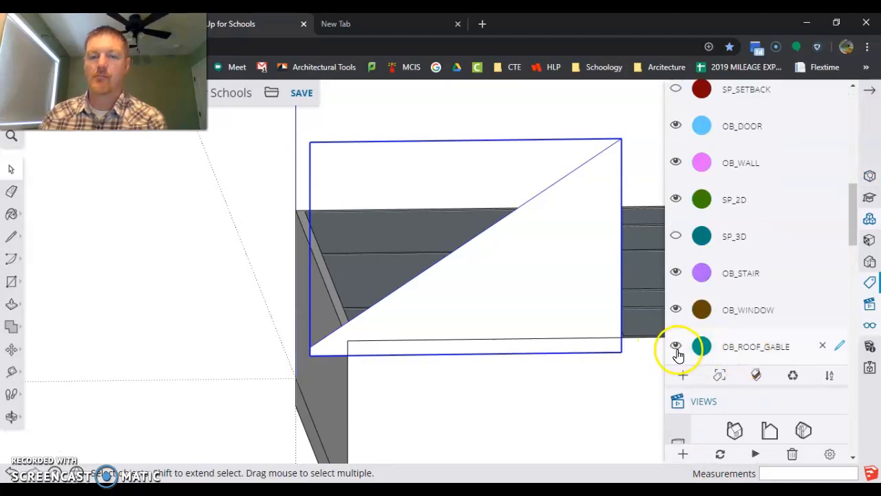
click(676, 346)
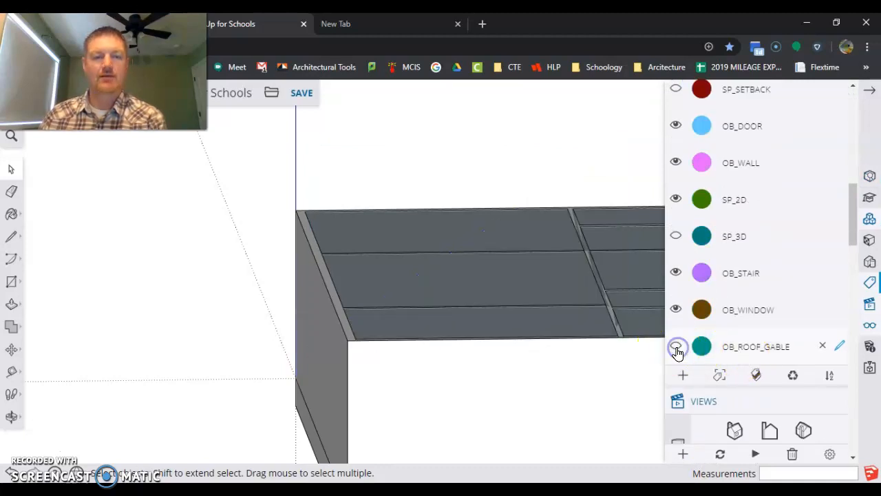
click(676, 347)
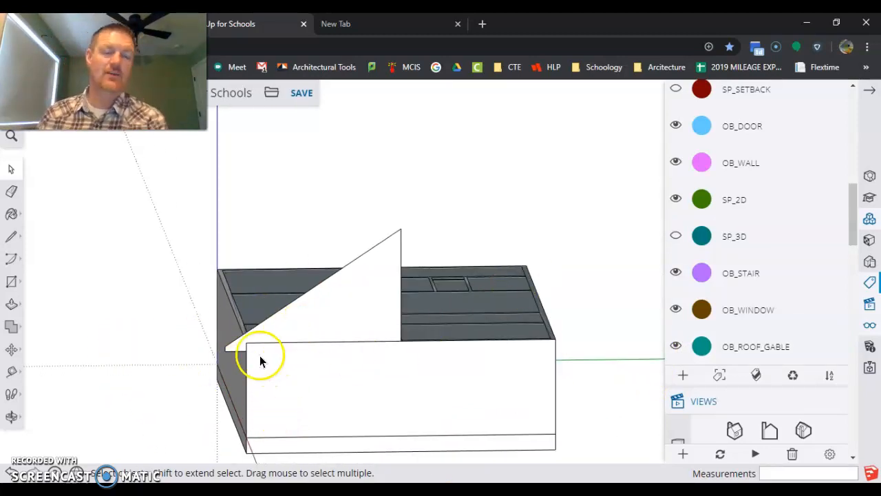
mouse_move(234, 260)
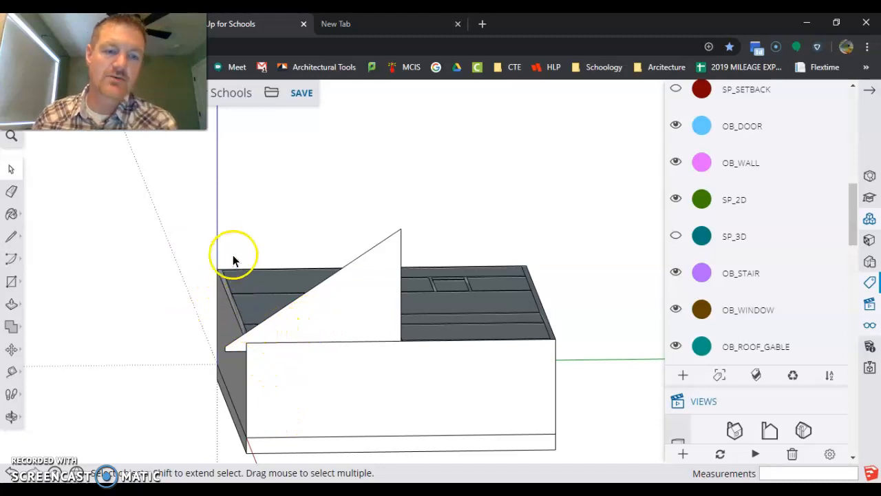
mouse_move(349, 441)
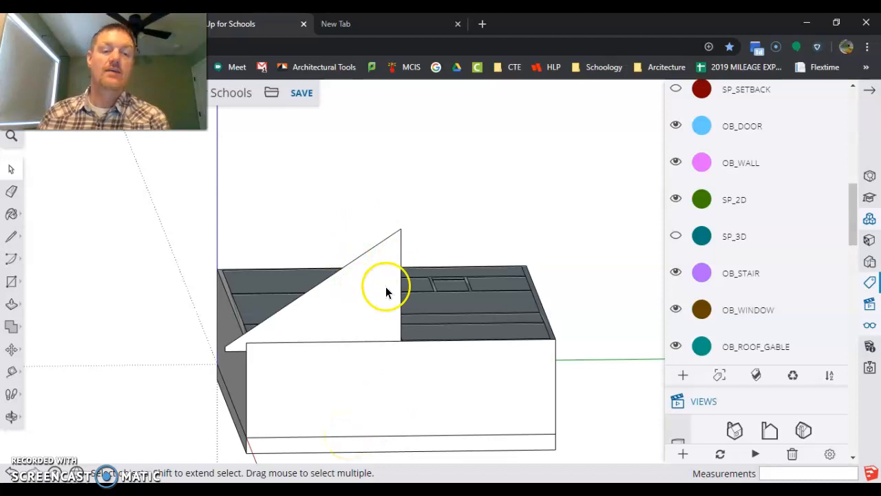
mouse_move(344, 325)
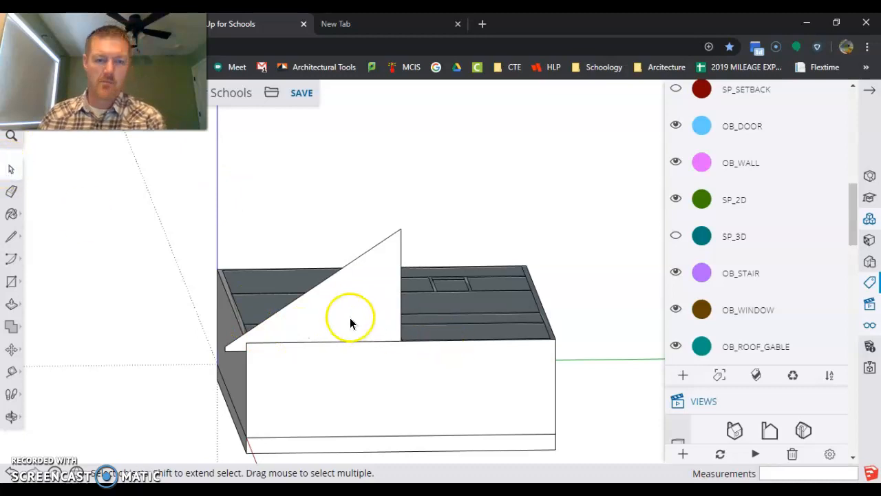
click(351, 323)
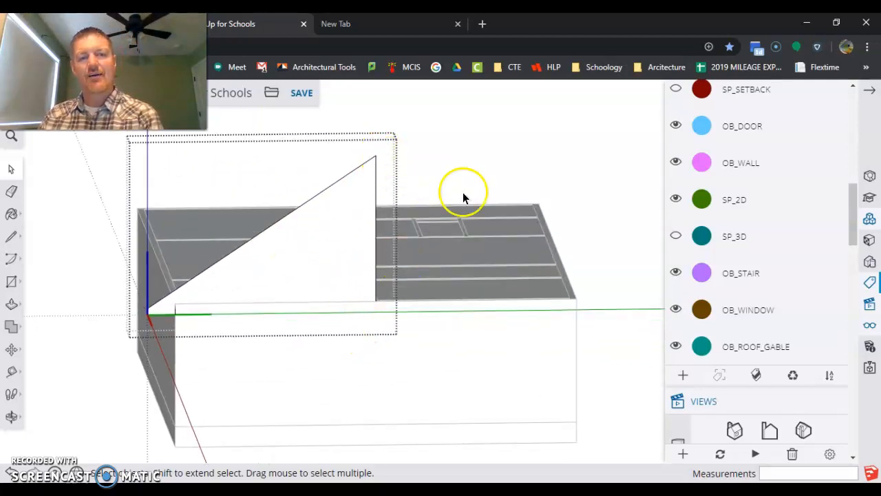
mouse_move(478, 251)
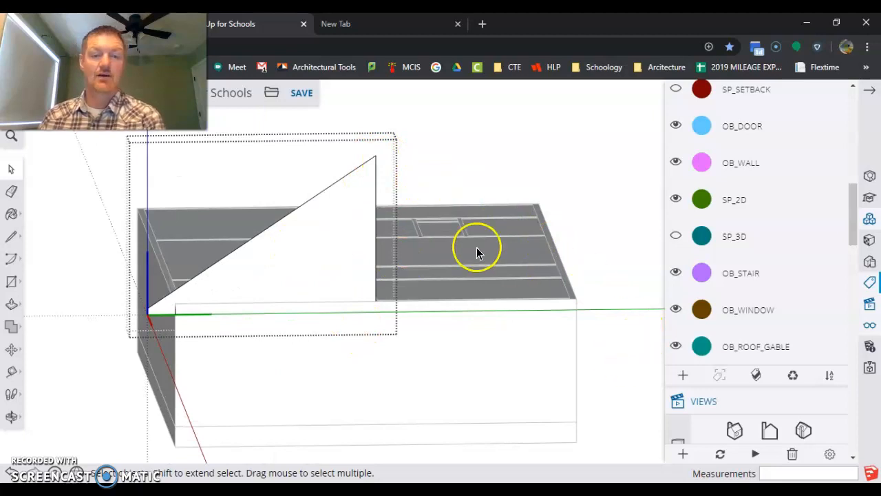
mouse_move(539, 244)
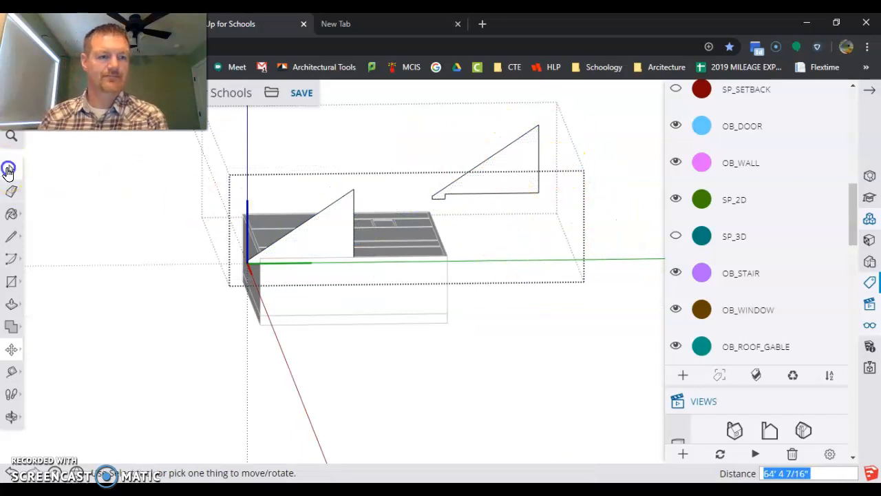
Step: Switch to the Select tool to pick the upper triangular helper face
click(496, 186)
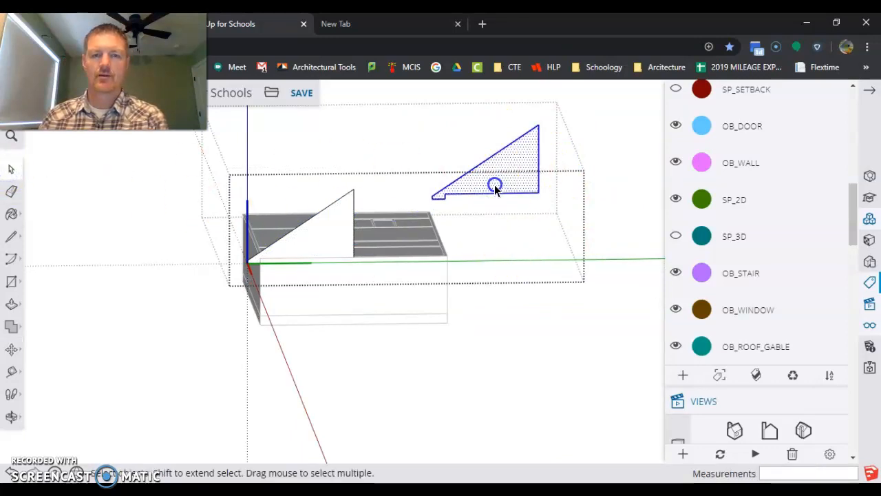
Step: Use the helper face's context menu, then snap the second triangle against the first half
right_click(494, 186)
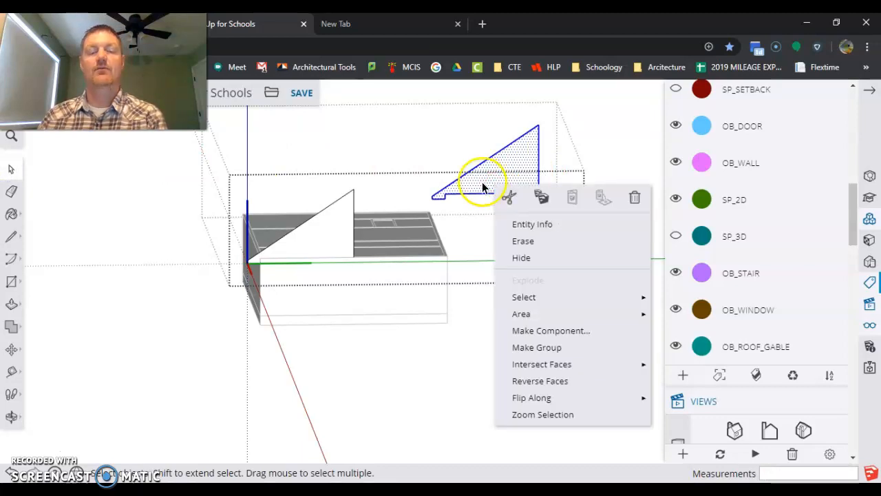
mouse_move(531, 397)
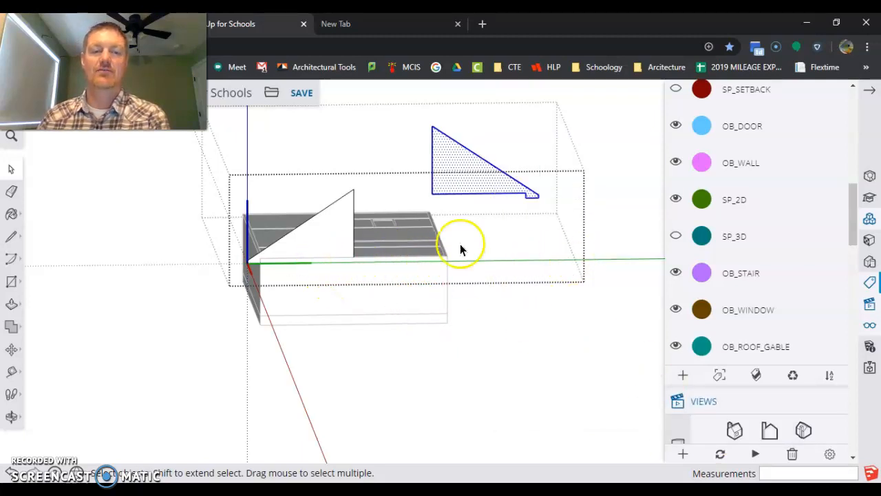
mouse_move(369, 145)
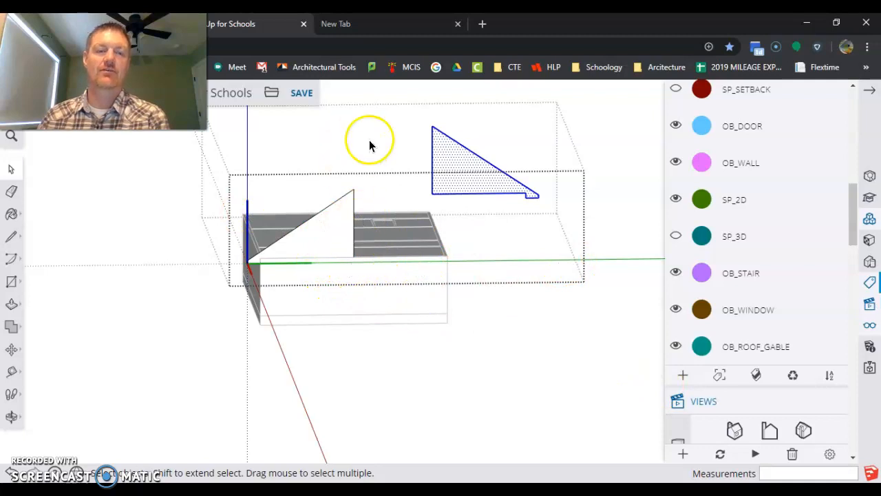
mouse_move(306, 318)
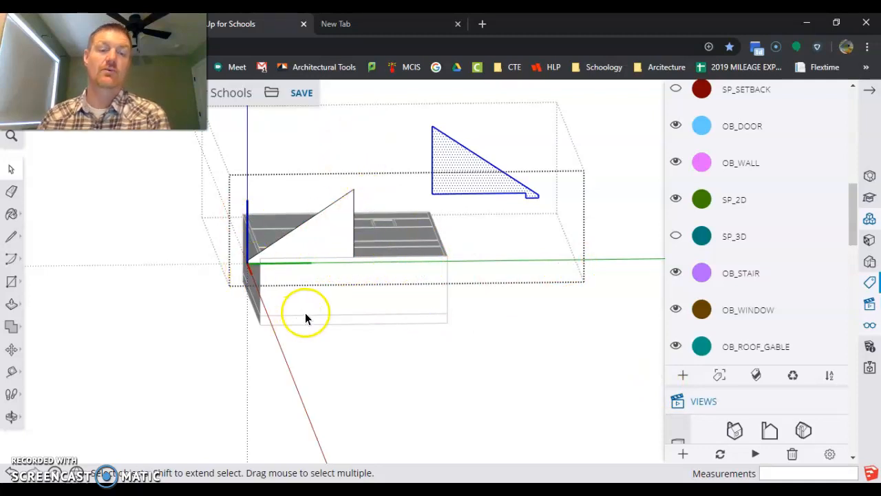
click(11, 349)
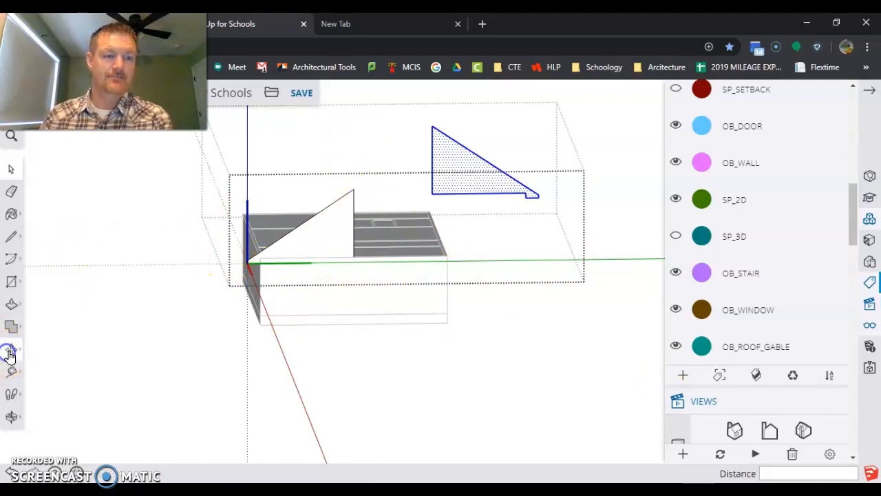
click(11, 349)
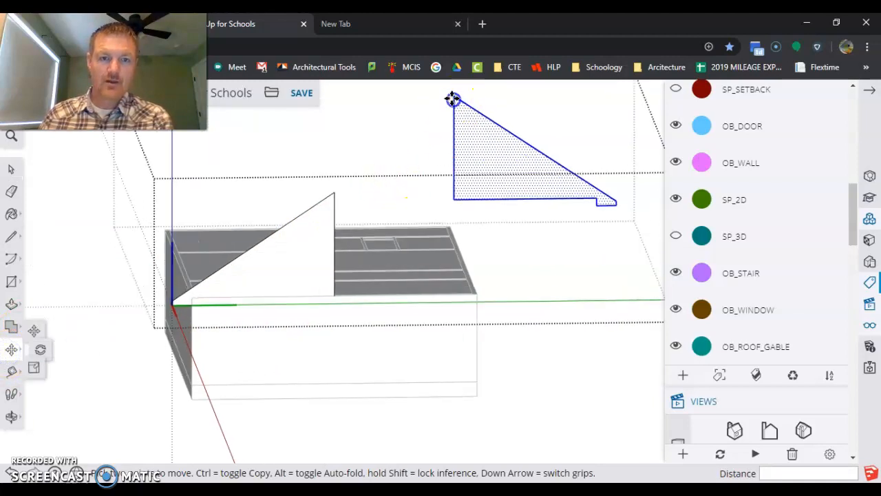
drag(453, 98, 427, 162)
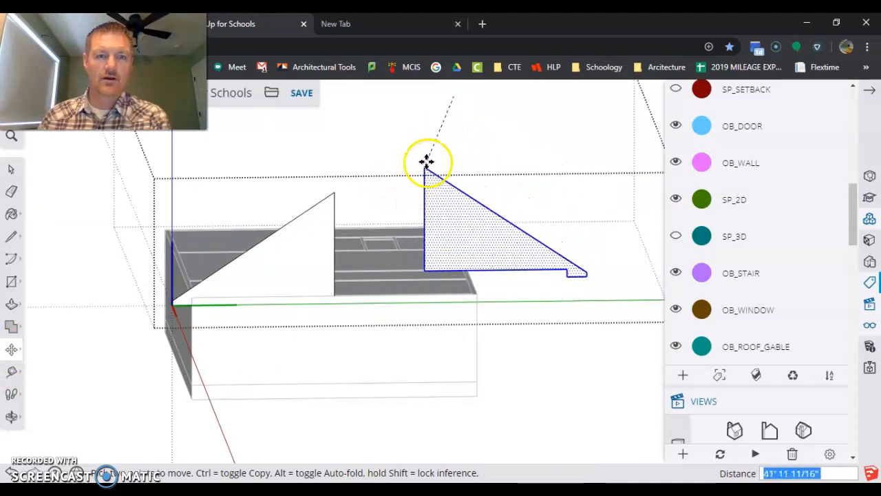
drag(426, 162, 525, 122)
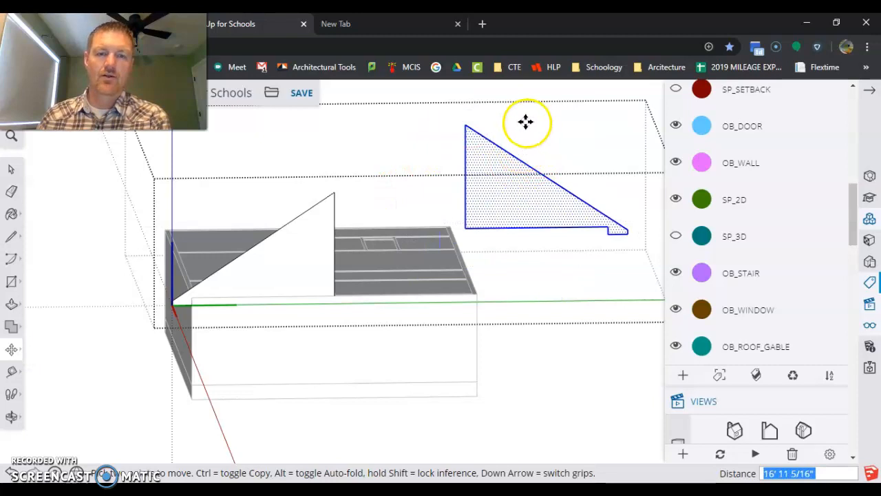
mouse_move(514, 136)
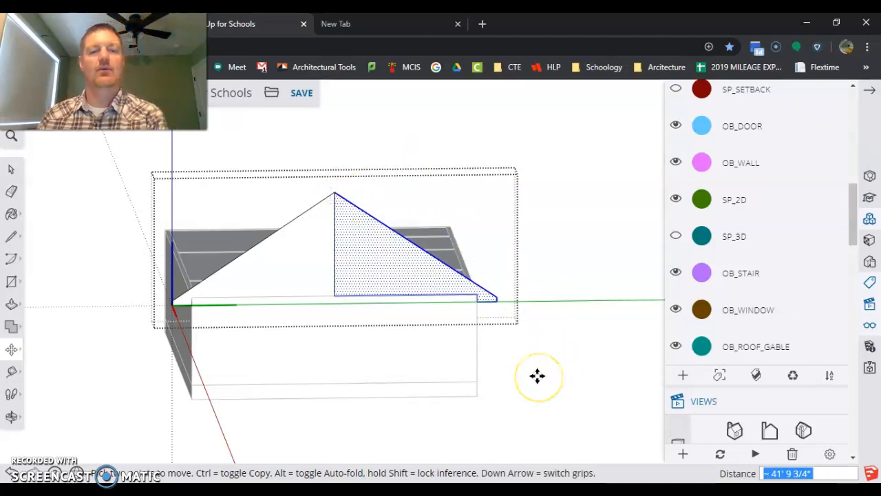
Step: Erase the vertical edge between the two triangles and orbit to view the gable
click(11, 192)
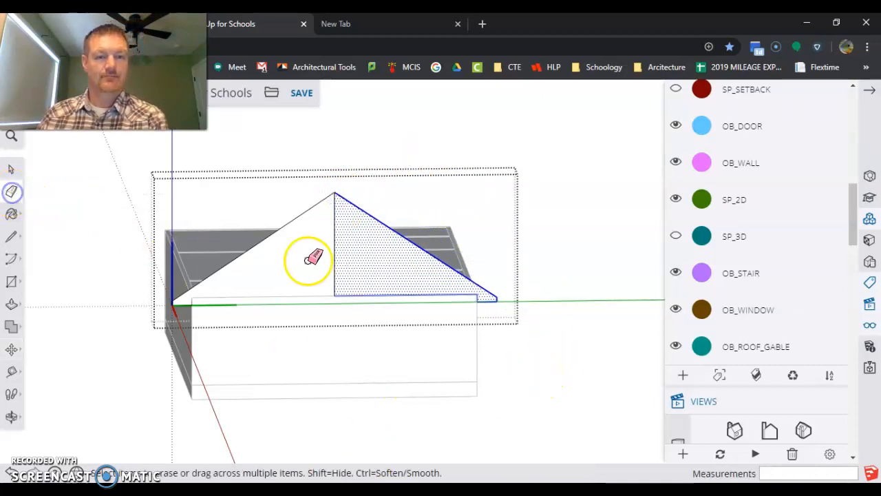
click(334, 248)
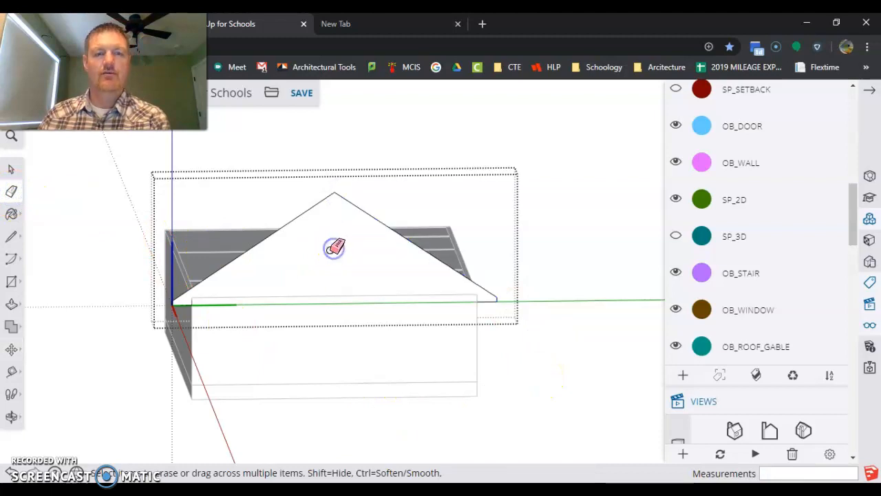
drag(334, 248, 313, 334)
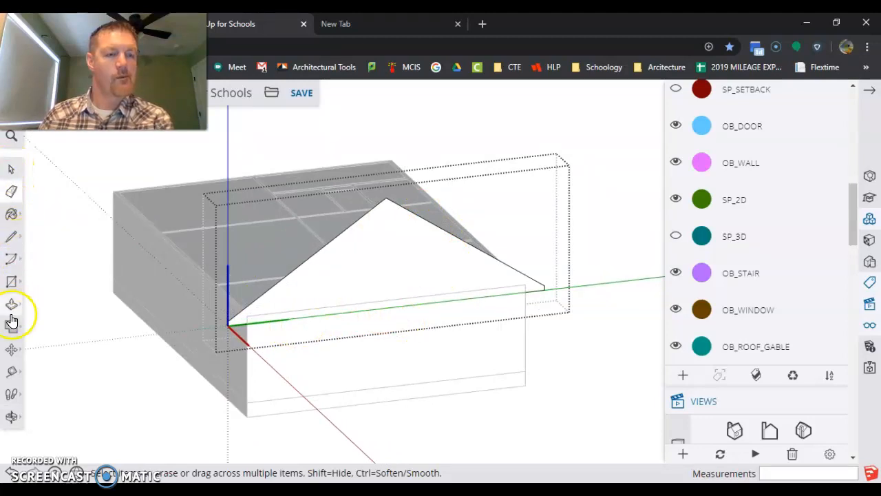
Step: Push/pull the gable triangle 40 feet along the length of the house
click(12, 304)
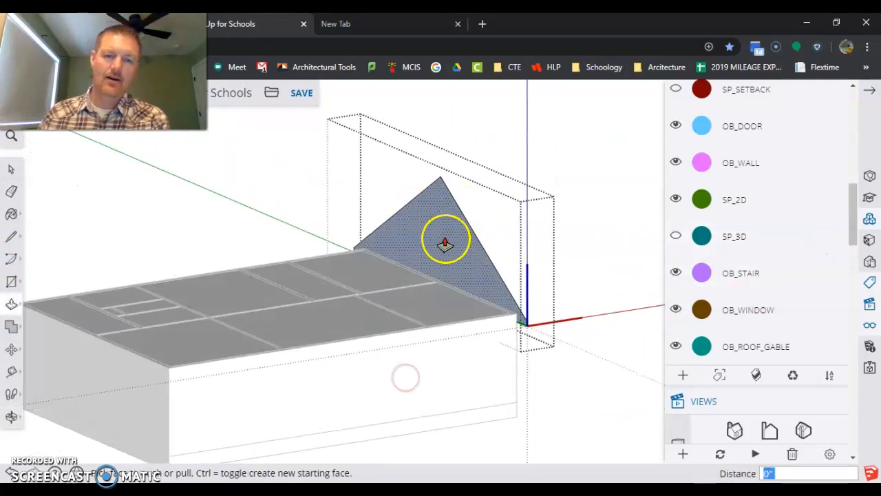
drag(444, 244, 147, 375)
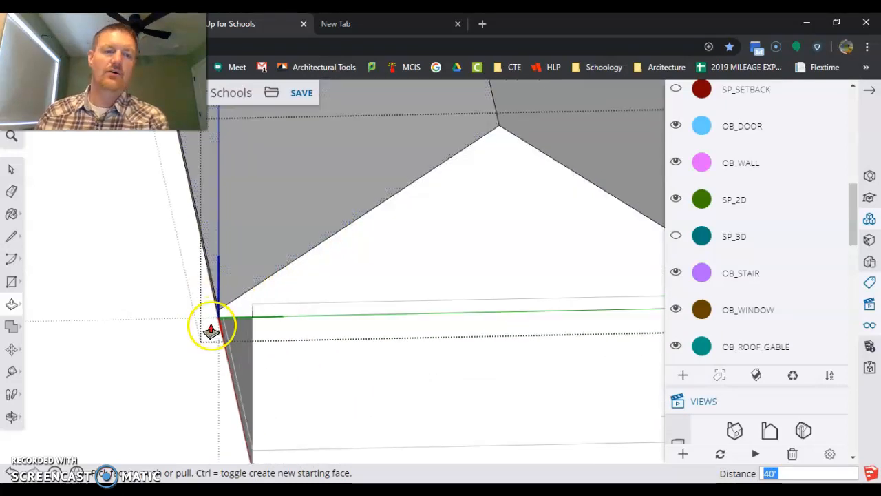
mouse_move(385, 337)
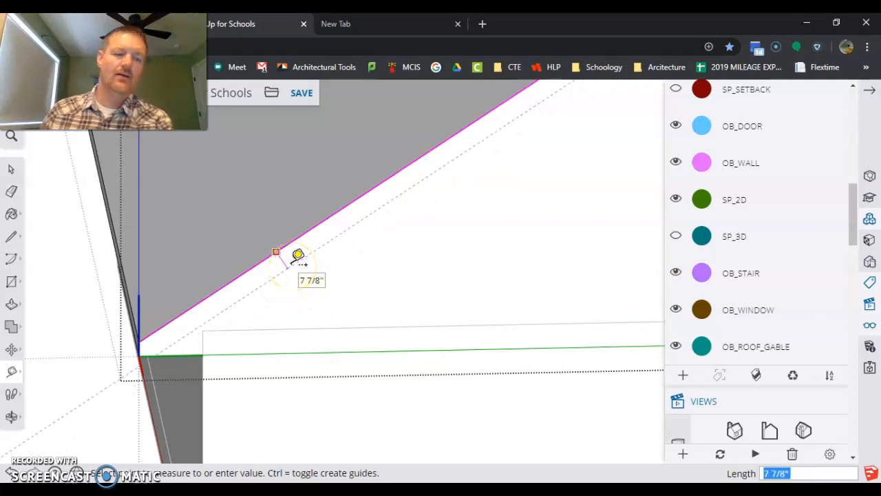
Step: Create tape-measure guides offset 5 and 5.5 parallel to the roof slopes
text(5)
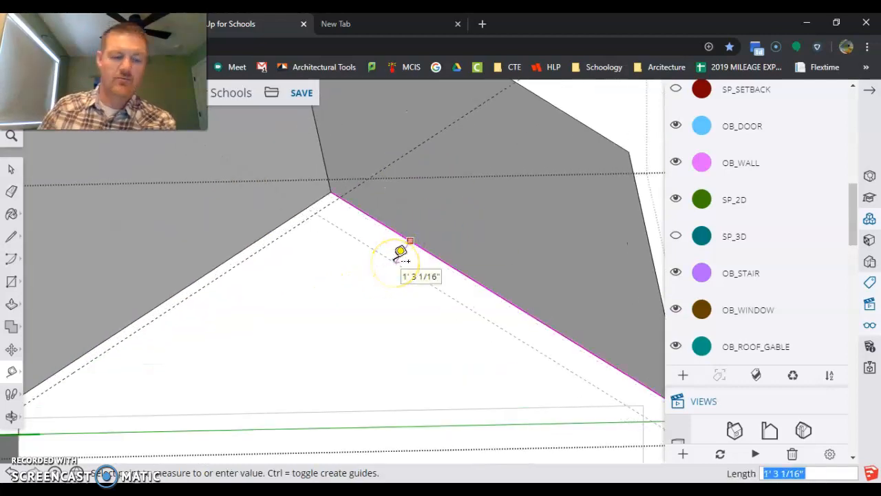
text(5.5)
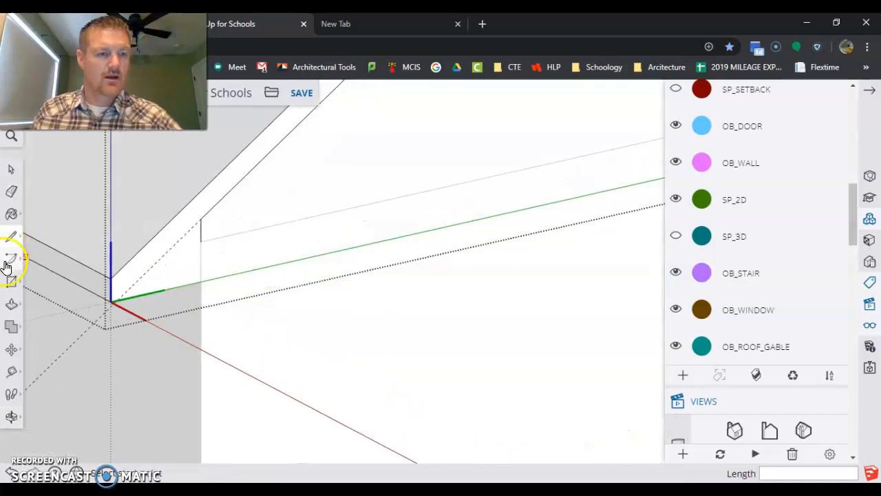
Step: Start tracing the first slope's slab outline with the Line tool
click(11, 258)
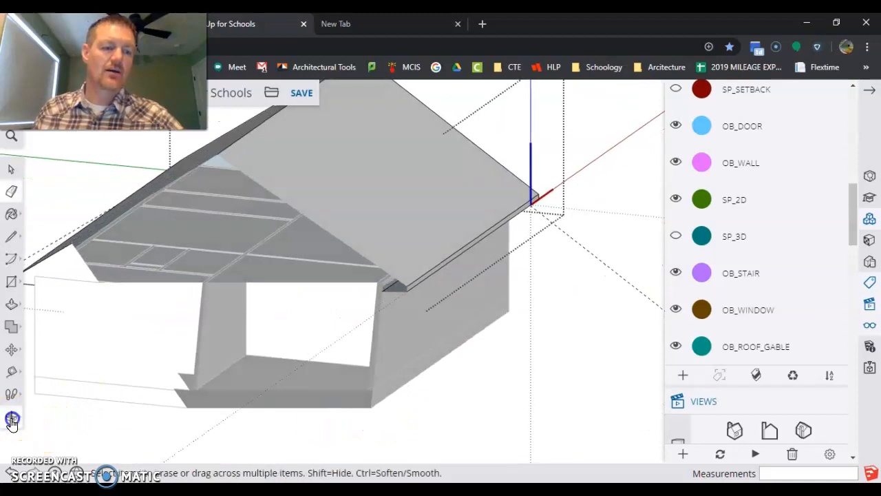
Step: Add a guide offset 5 on the second slope and draw the roof edge to the ridge
click(12, 420)
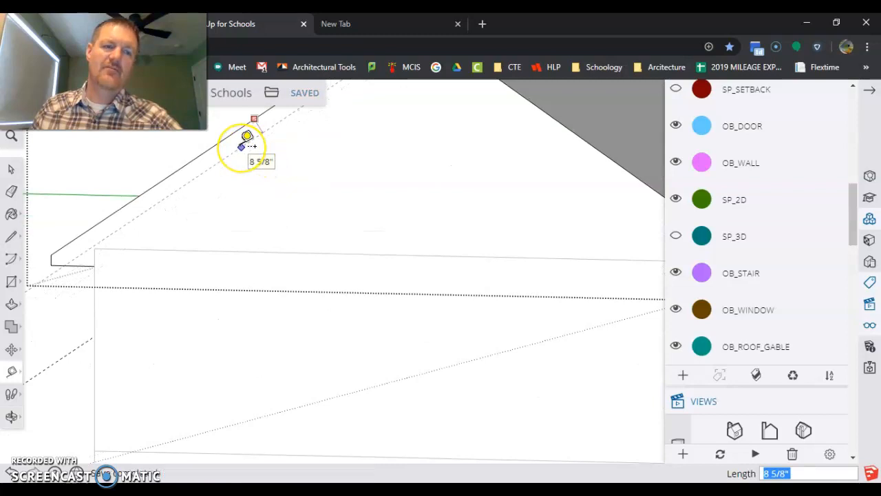
text(5)
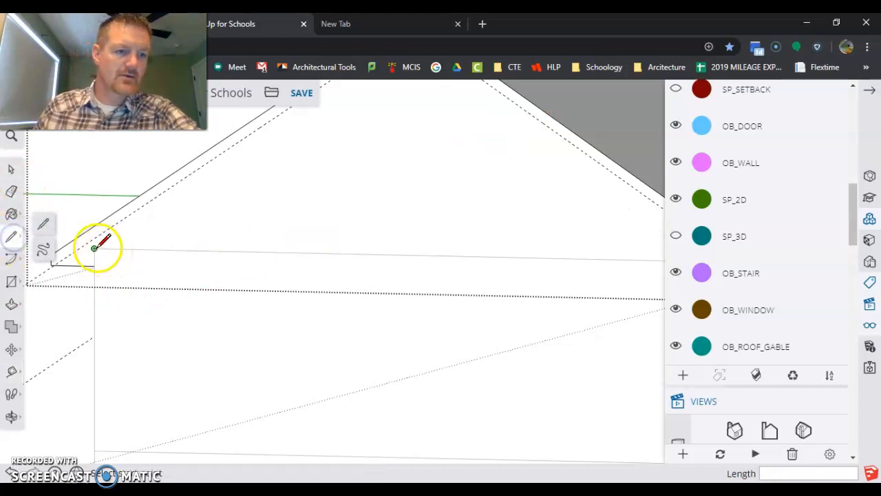
drag(95, 245, 213, 155)
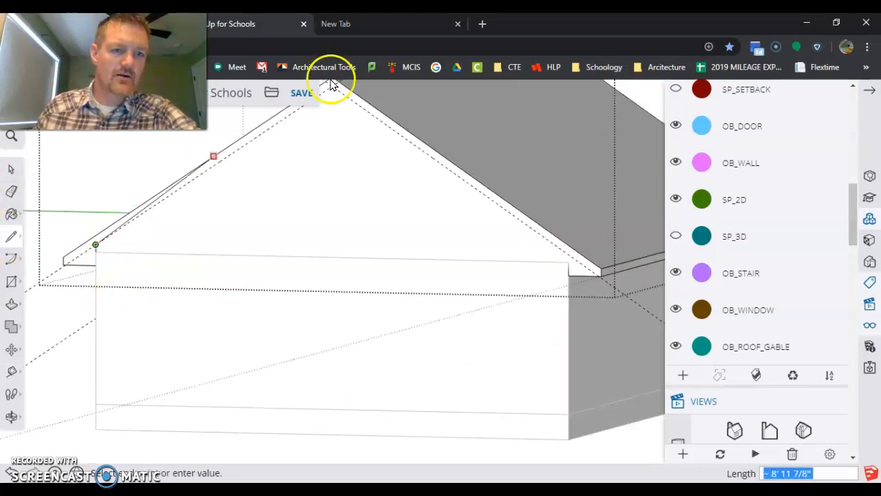
click(333, 90)
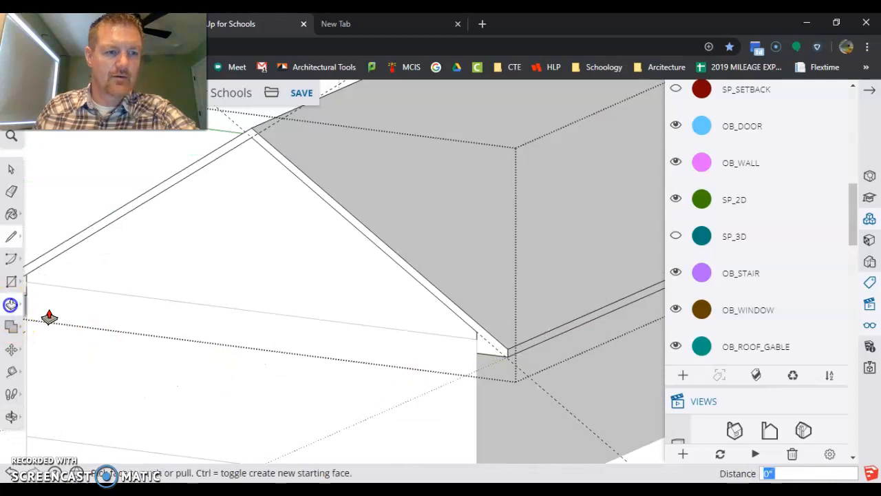
Step: Push/Pull the second slope outline across the house length into a roof slab
drag(50, 317, 453, 374)
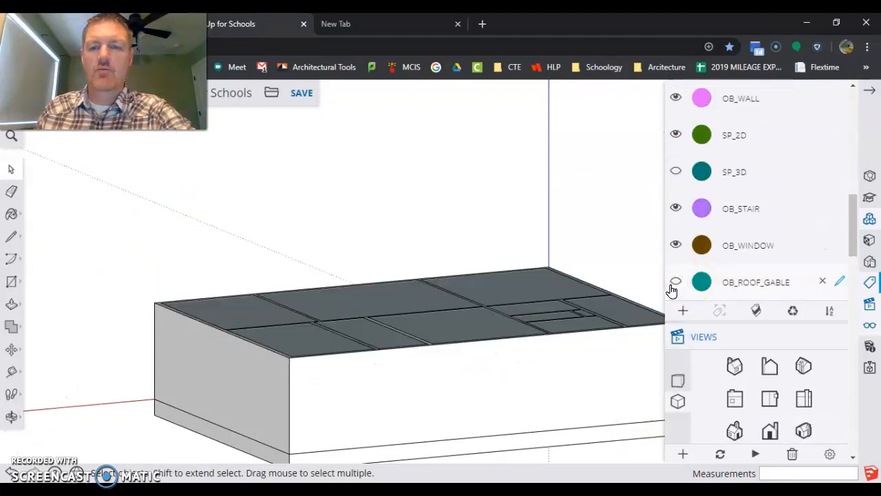
Step: Turn on the OB_ROOF_HIP tag's visibility in the Tags panel
scroll(down, 3)
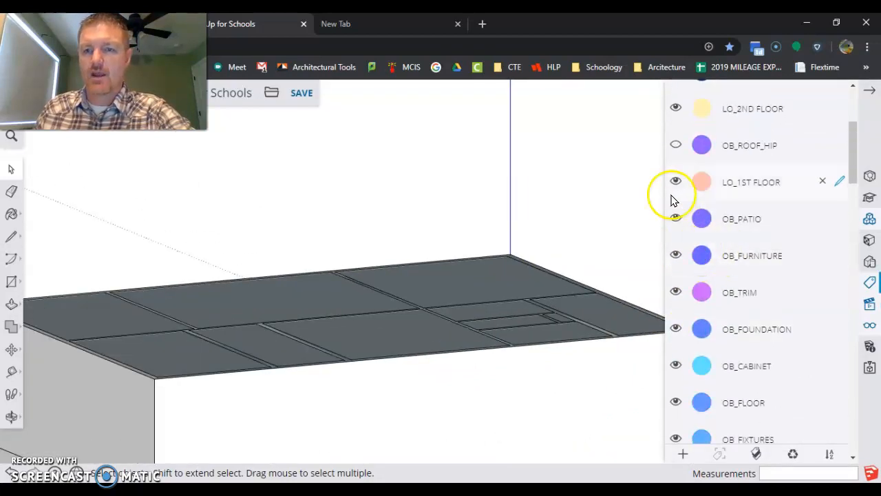
click(676, 145)
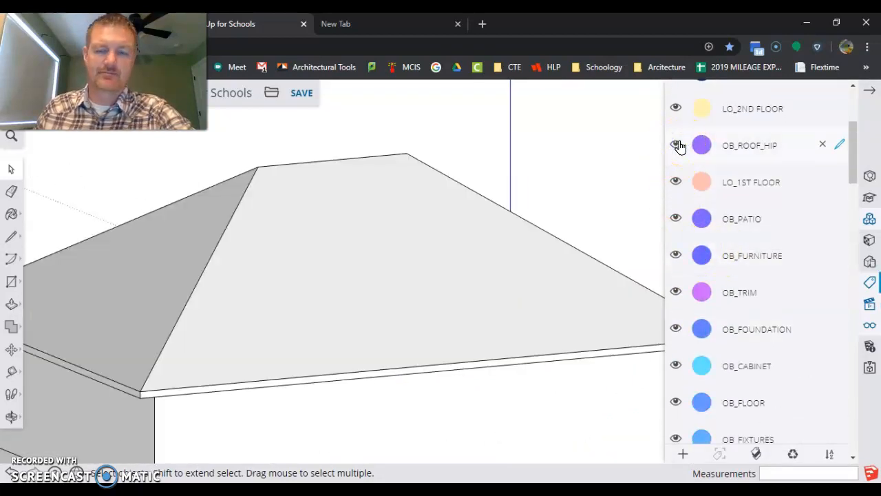
scroll(down, 3)
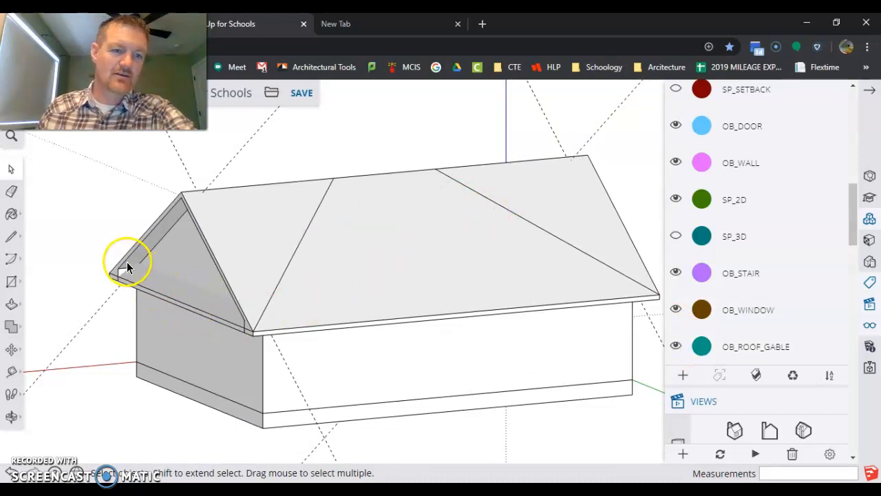
mouse_move(161, 275)
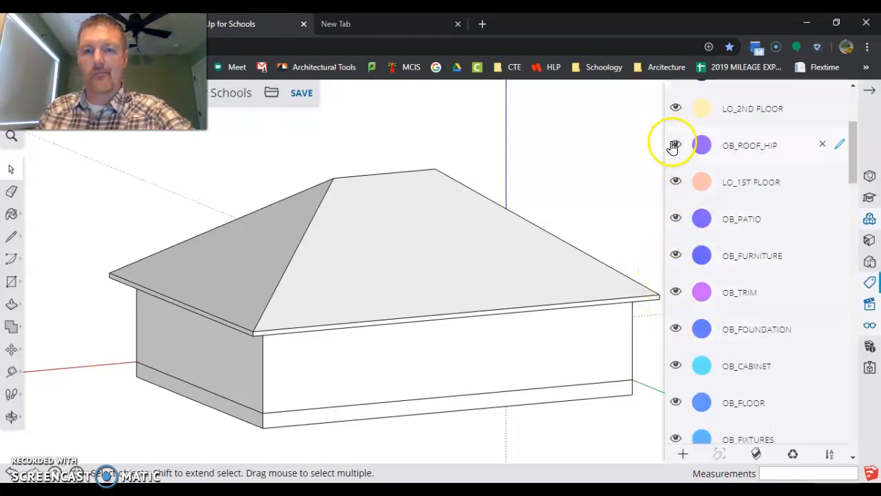
Step: Turn off the OB_ROOF_HIP tag's visibility
click(675, 145)
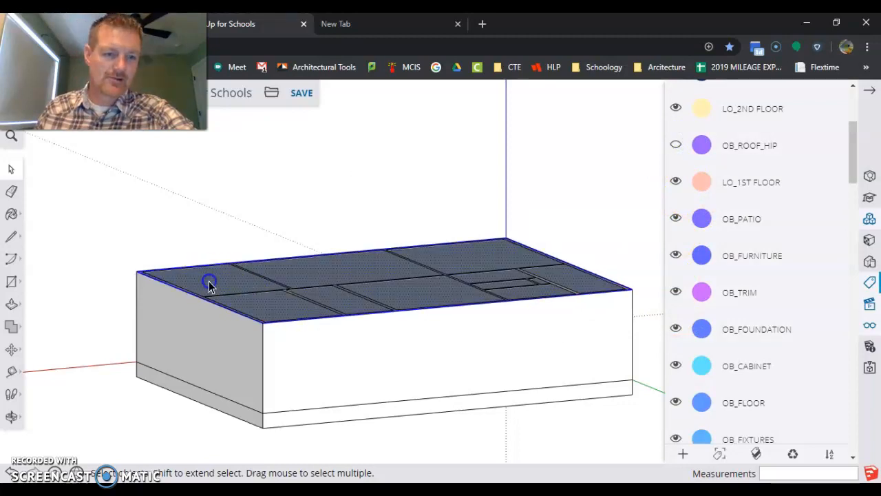
mouse_move(371, 336)
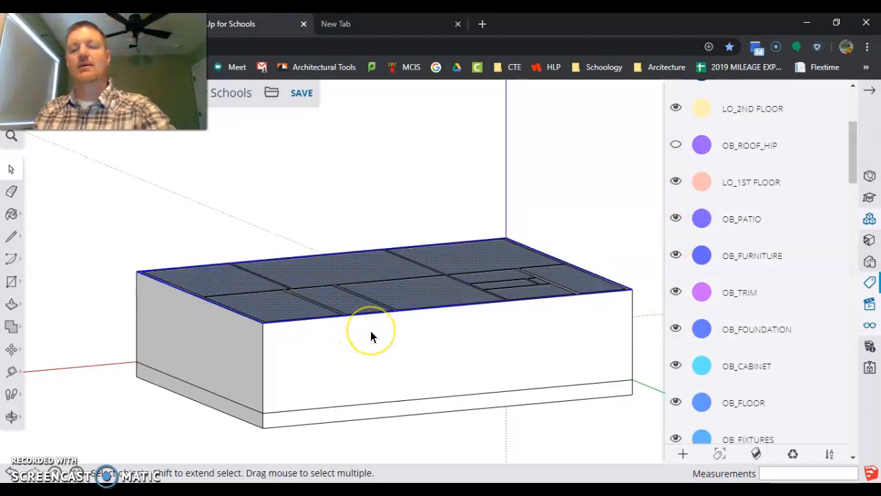